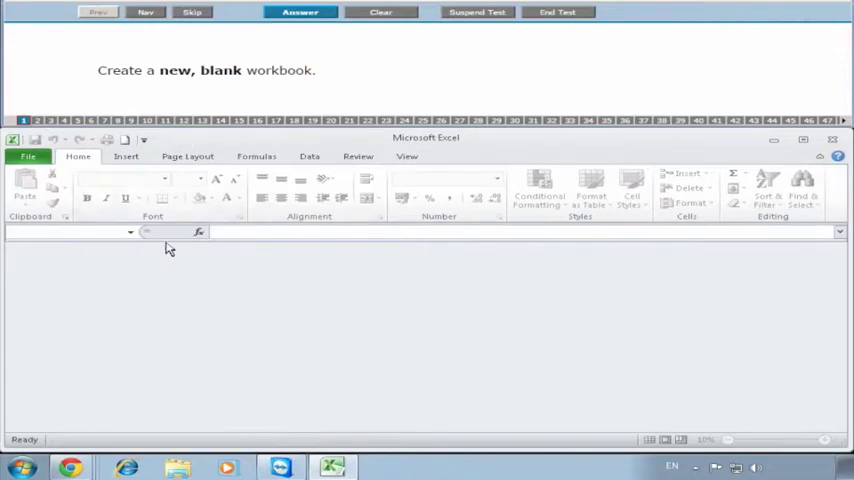
{"action": "mouse_move", "coordinate": [85, 260]}
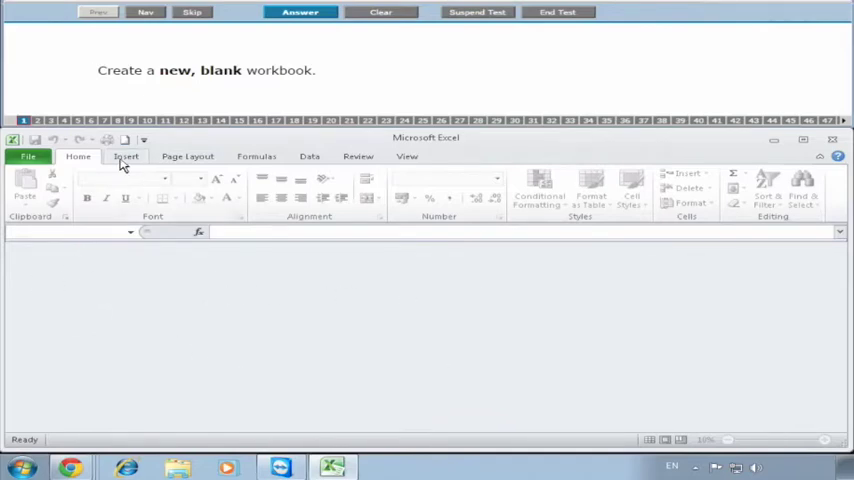
Show the blank workbook and template options from the File menu.
{"action": "left_click", "coordinate": [28, 157]}
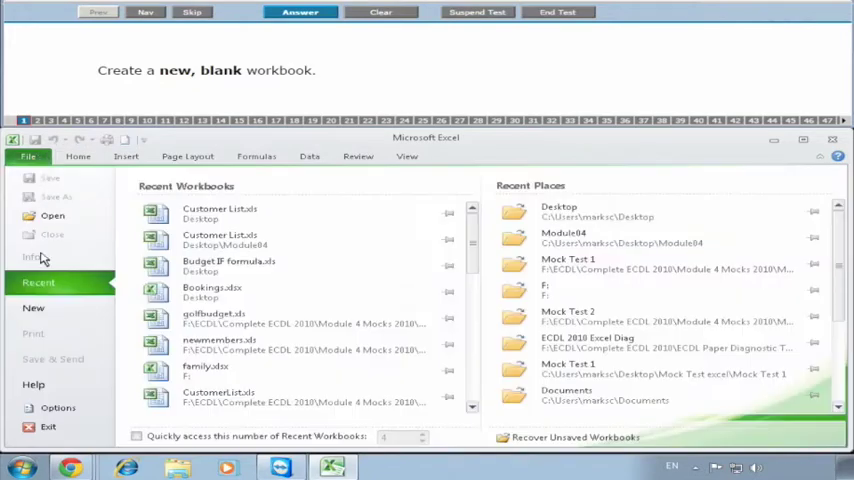
{"action": "left_click", "coordinate": [33, 307]}
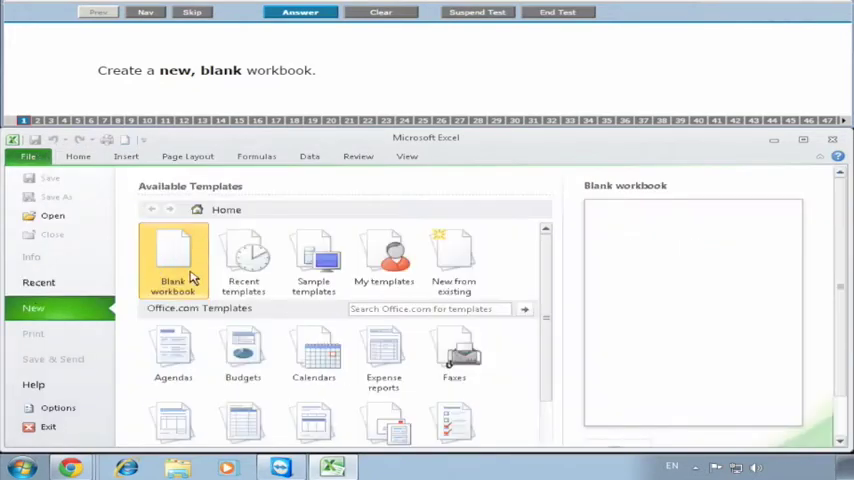
{"action": "mouse_move", "coordinate": [838, 258]}
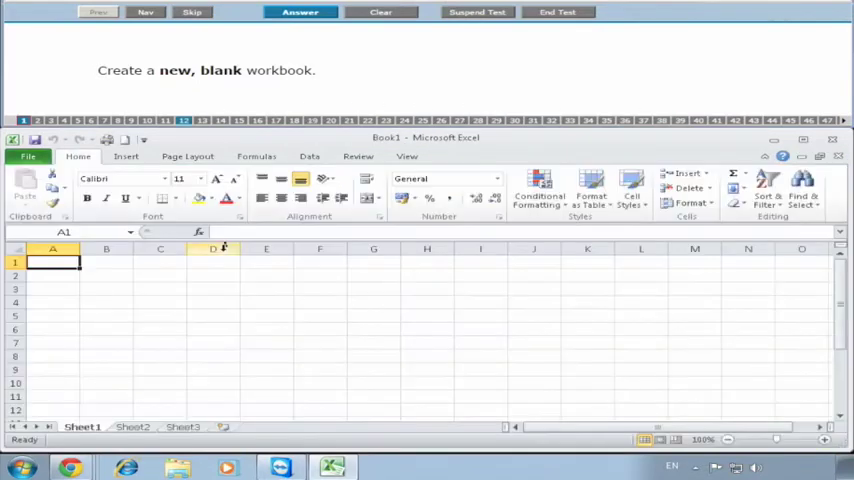
Submit the blank workbook answer to advance to the Rainfall workbook.
{"action": "left_click", "coordinate": [300, 12]}
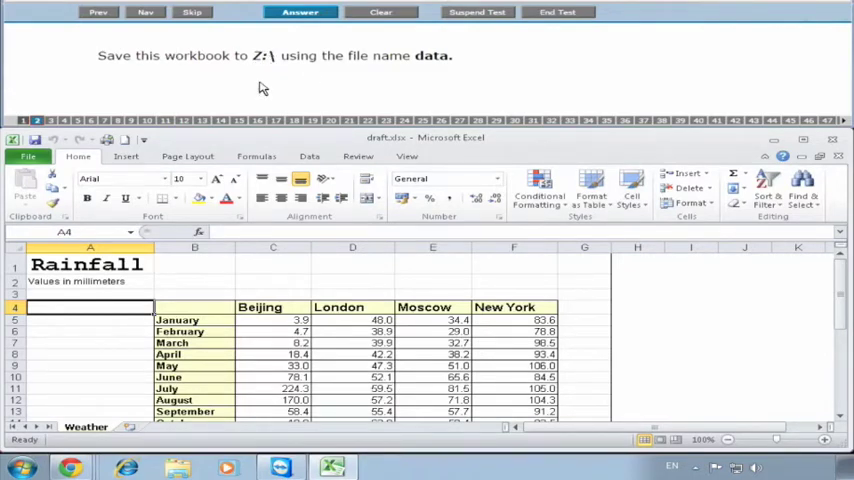
Save the Rainfall workbook as 'data' on Local Disk (Z:).
{"action": "left_click", "coordinate": [28, 156]}
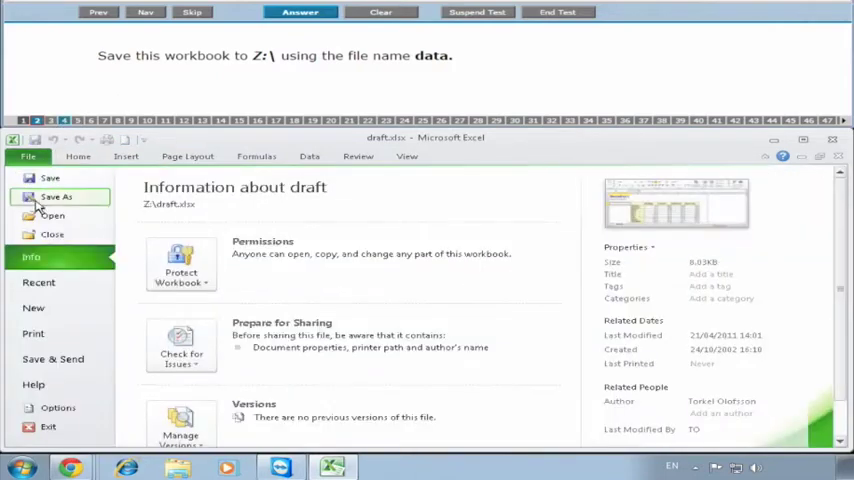
{"action": "left_click", "coordinate": [56, 196]}
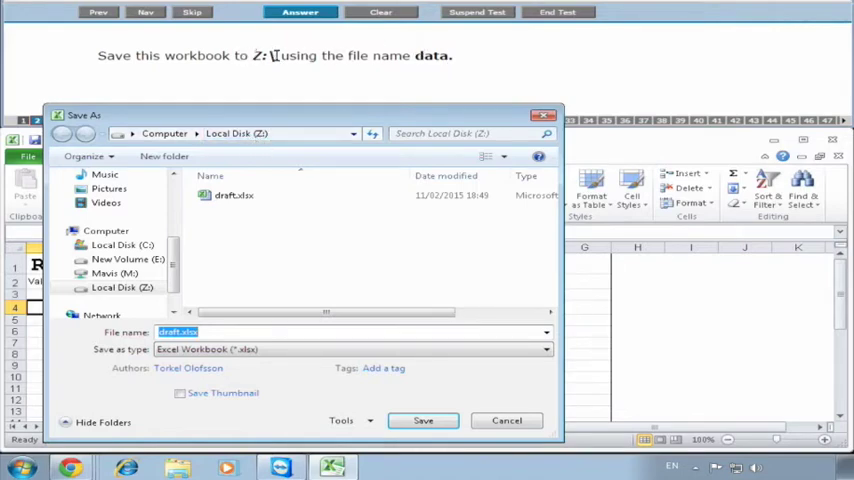
{"action": "left_click", "coordinate": [122, 287]}
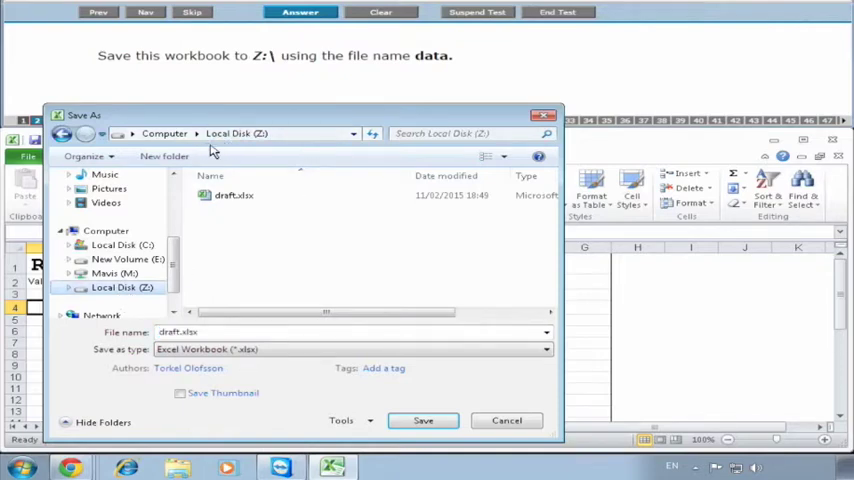
{"action": "mouse_move", "coordinate": [210, 150]}
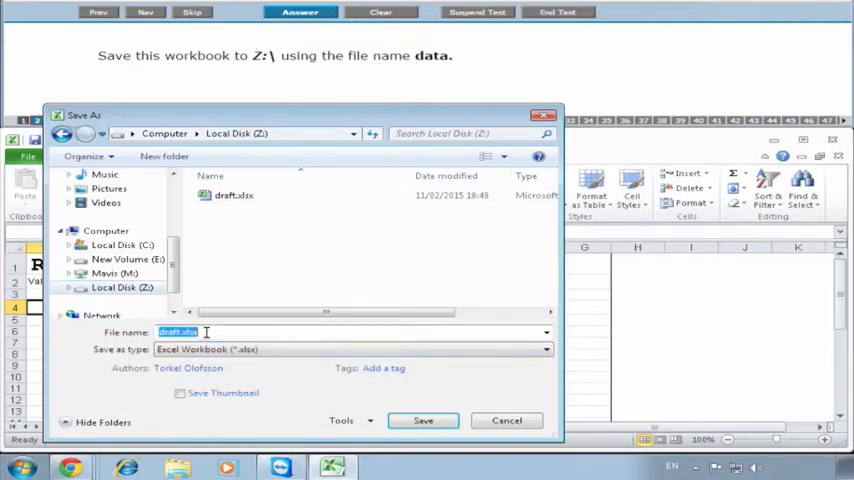
{"action": "type", "text": "data"}
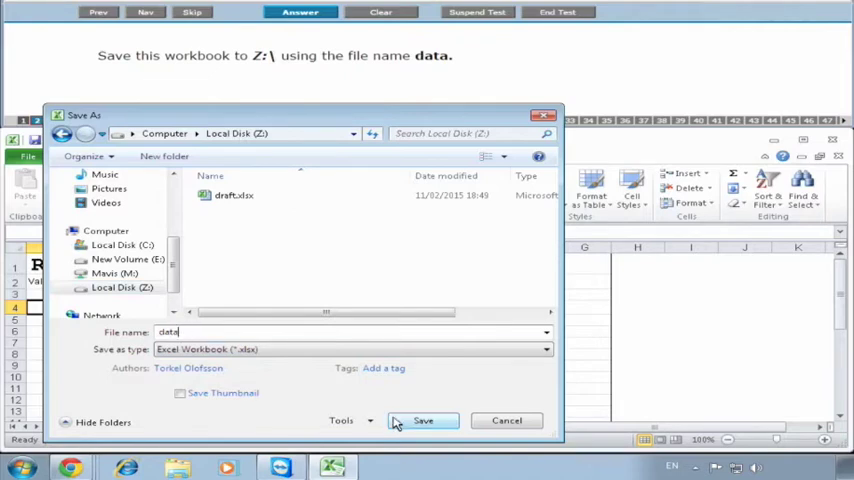
{"action": "left_click", "coordinate": [422, 420]}
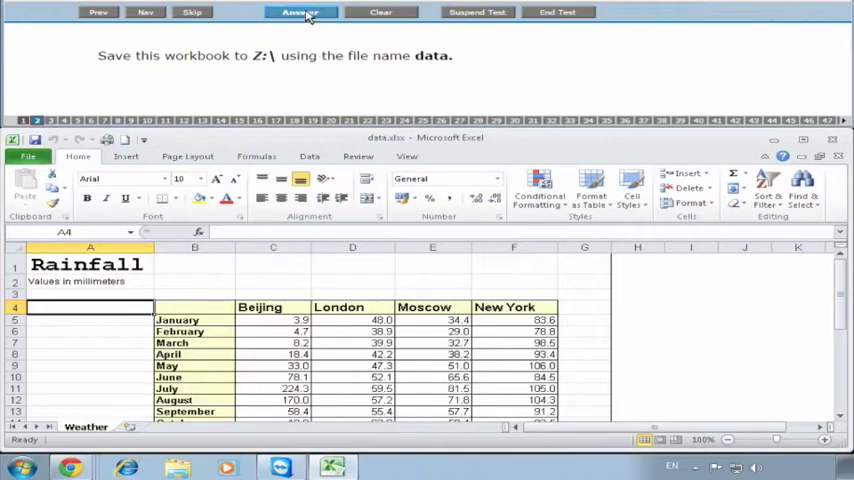
Submit the save answer and open the file information page for 1.xlsx.
{"action": "left_click", "coordinate": [300, 12]}
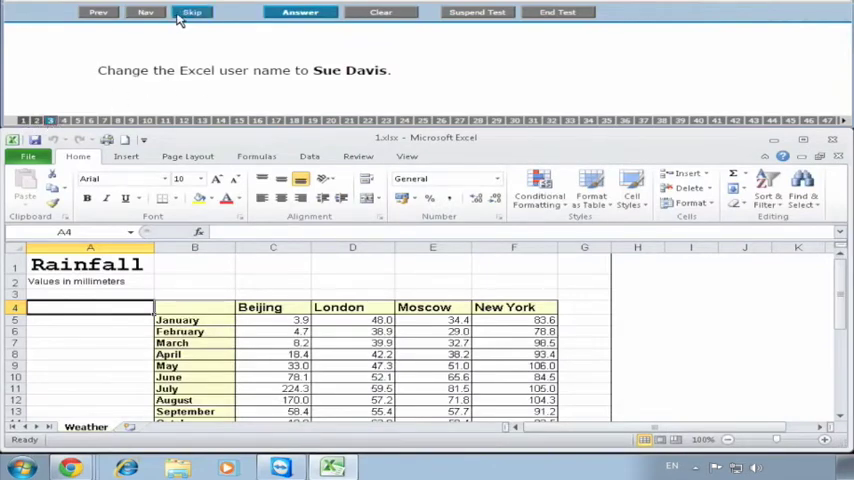
{"action": "mouse_move", "coordinate": [192, 12]}
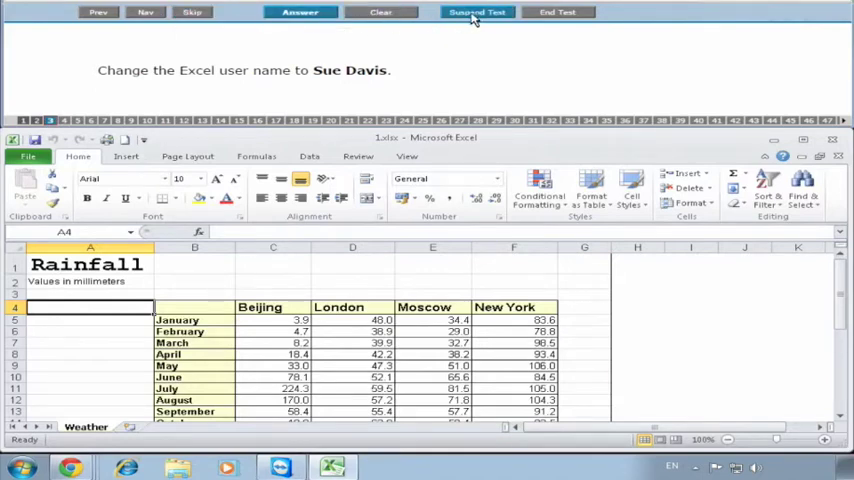
{"action": "mouse_move", "coordinate": [477, 12]}
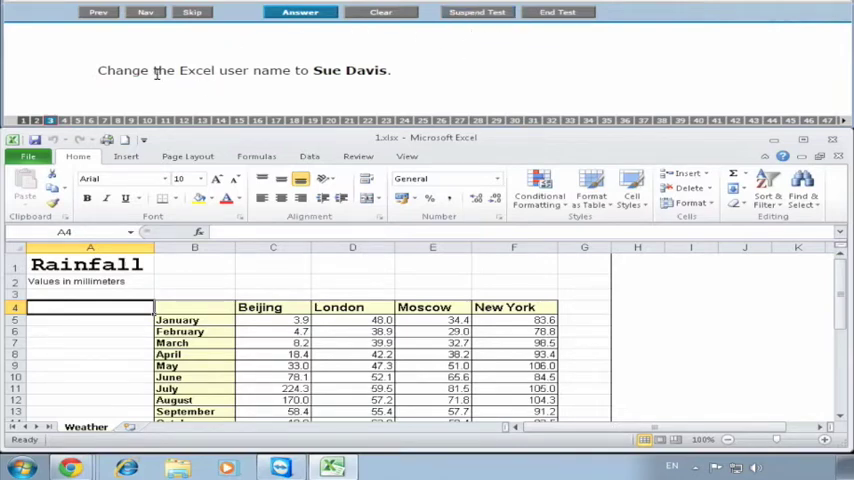
{"action": "mouse_move", "coordinate": [283, 70]}
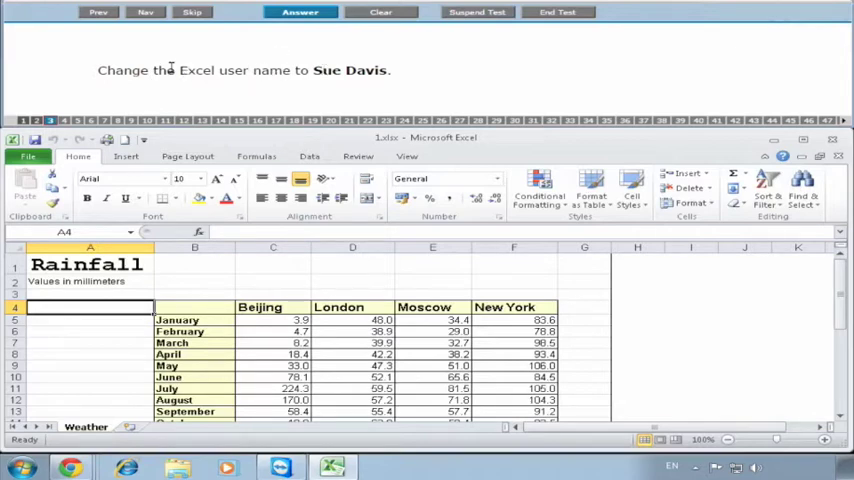
{"action": "left_click", "coordinate": [28, 156]}
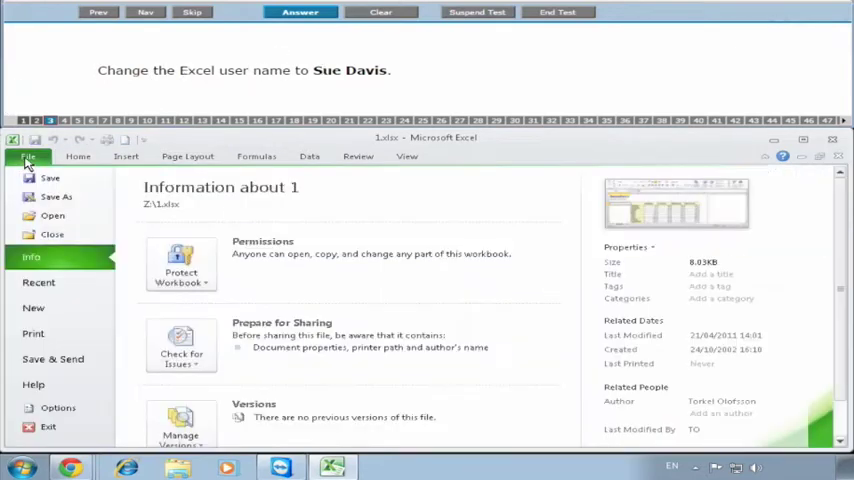
Replace the user name John Smith with Sue Davis in General options.
{"action": "left_click", "coordinate": [57, 407]}
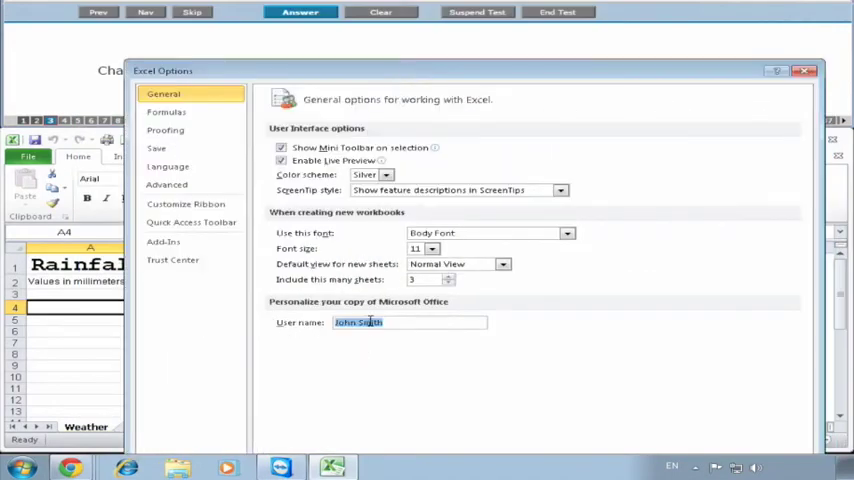
{"action": "type", "text": "Sur"}
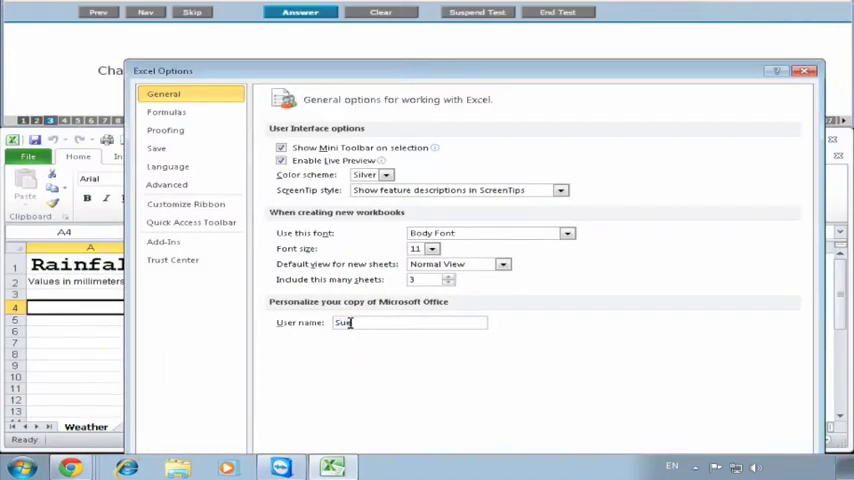
{"action": "type", "text": ".D"}
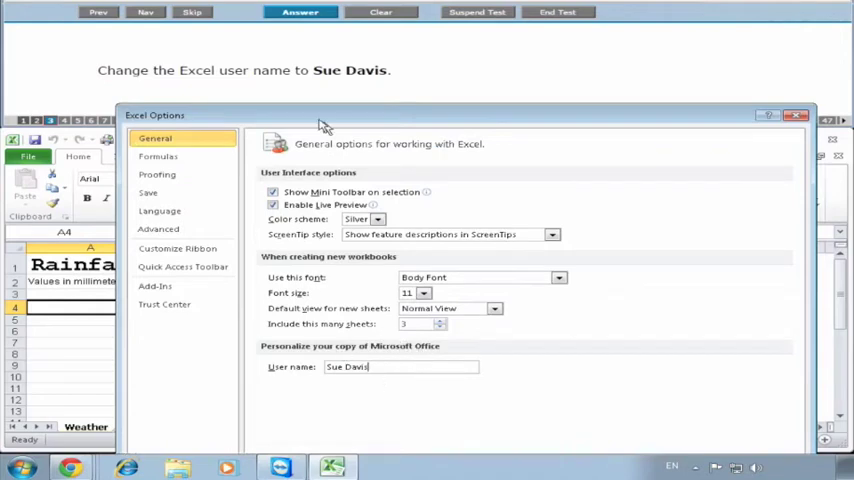
{"action": "mouse_move", "coordinate": [417, 430]}
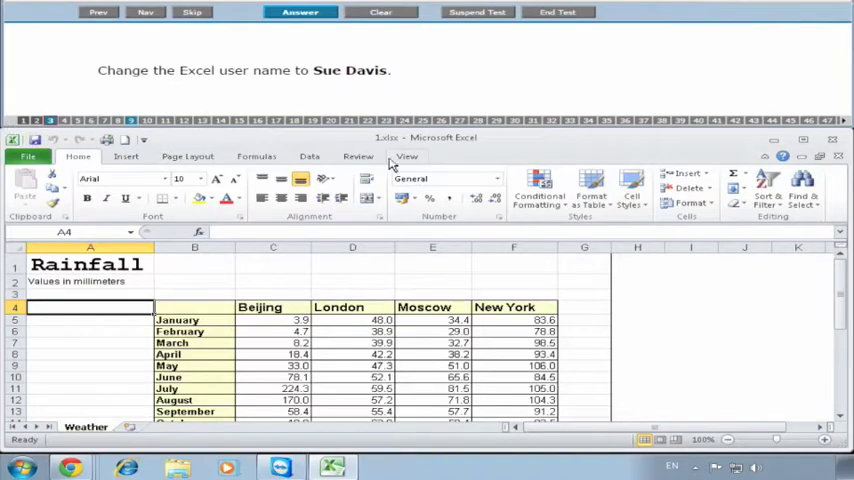
{"action": "mouse_move", "coordinate": [578, 230]}
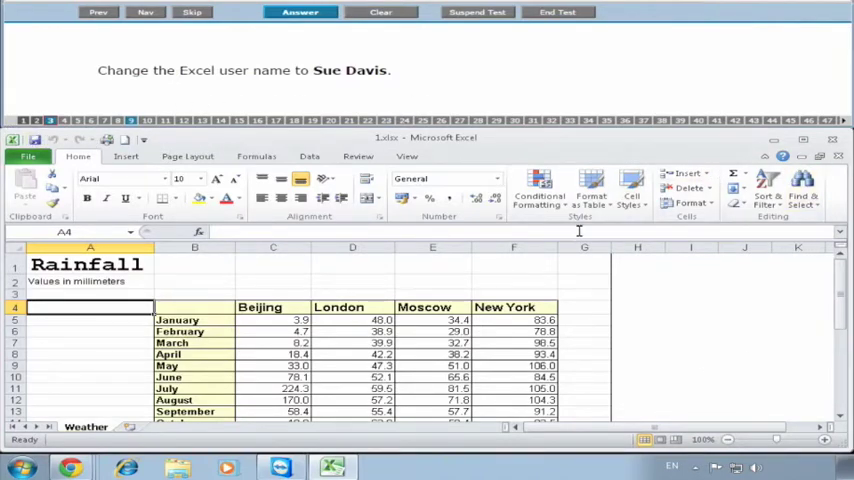
Submit the user name answer and zoom the Weather worksheet to 95%.
{"action": "left_click", "coordinate": [300, 12]}
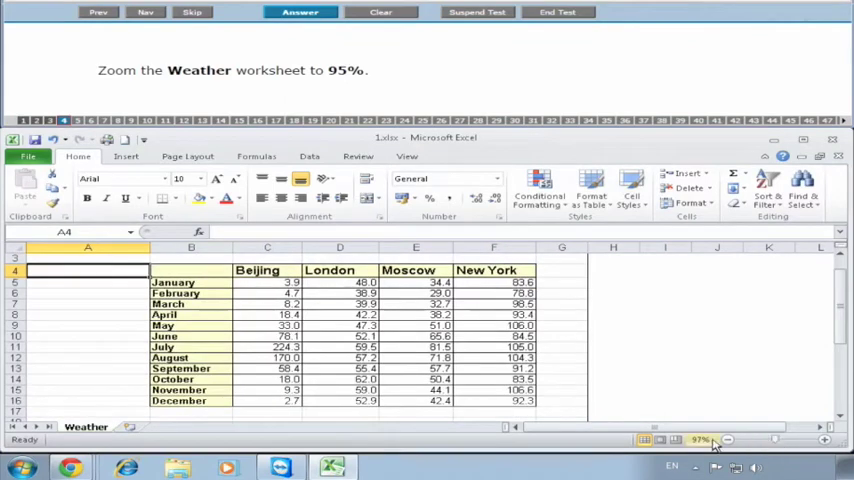
{"action": "mouse_move", "coordinate": [700, 440]}
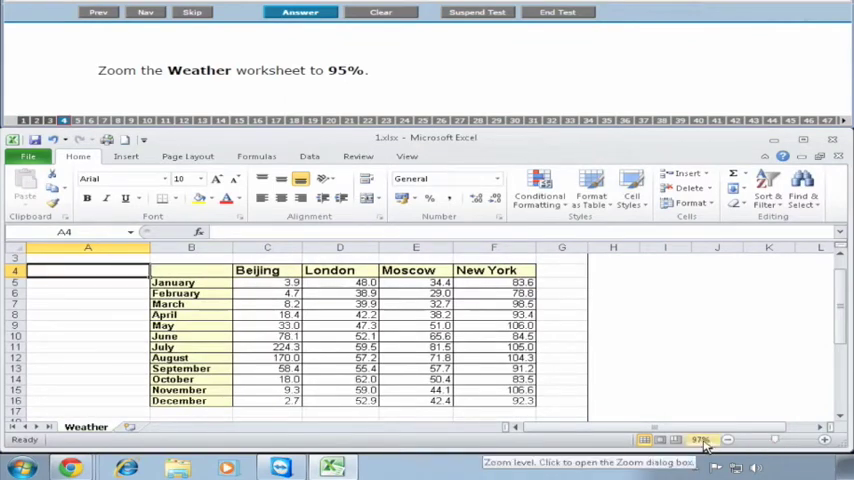
{"action": "left_click", "coordinate": [700, 440]}
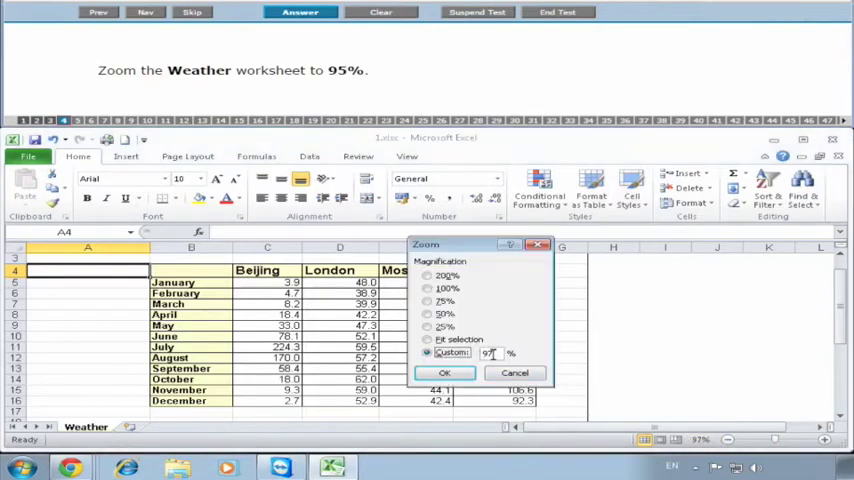
{"action": "type", "text": "95"}
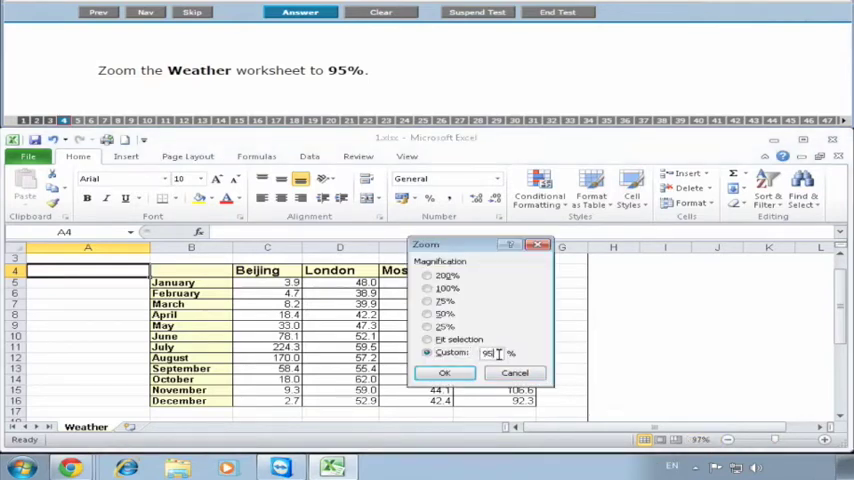
{"action": "left_click", "coordinate": [444, 372]}
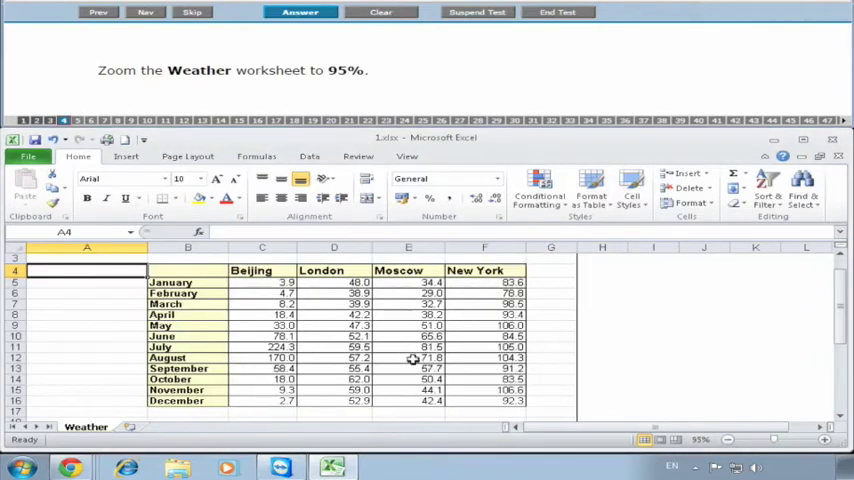
{"action": "mouse_move", "coordinate": [700, 439]}
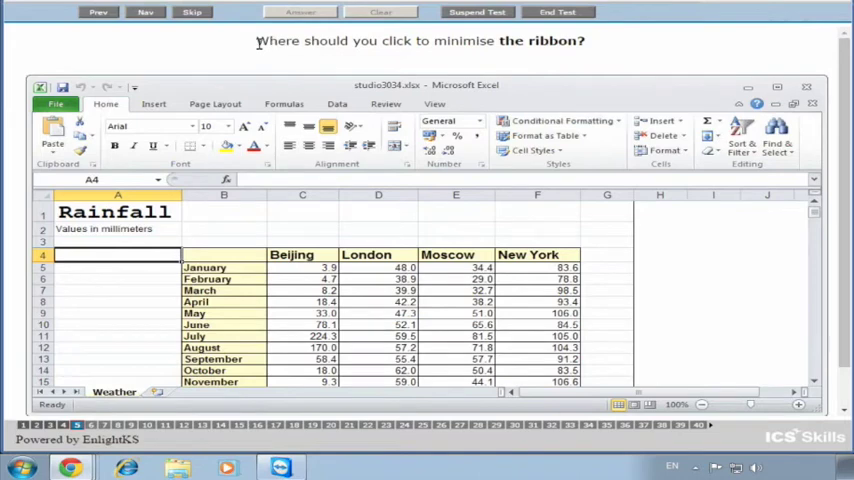
{"action": "mouse_move", "coordinate": [266, 64]}
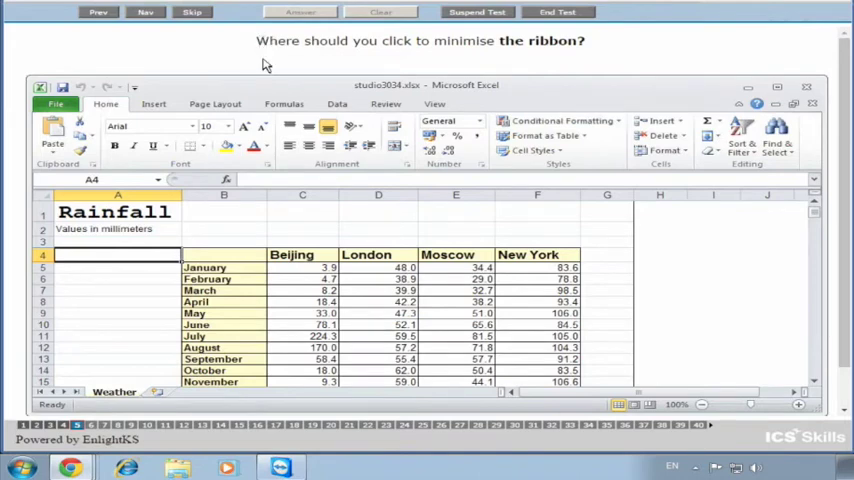
{"action": "mouse_move", "coordinate": [305, 62]}
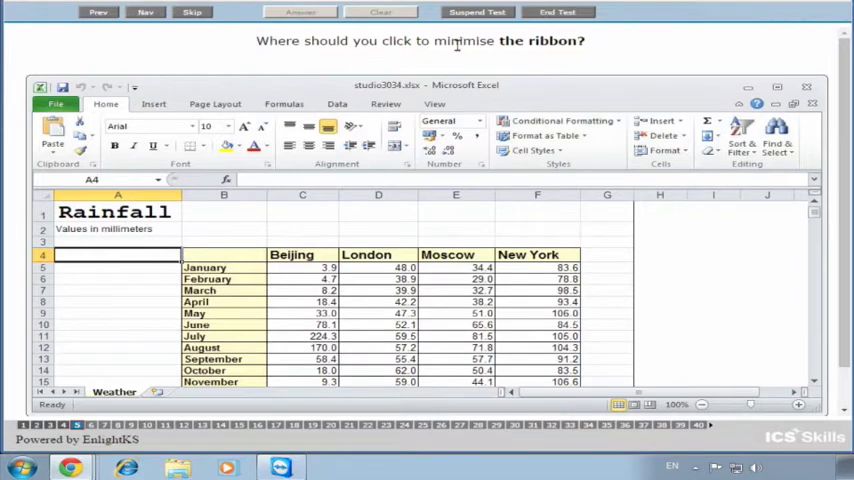
{"action": "mouse_move", "coordinate": [320, 42]}
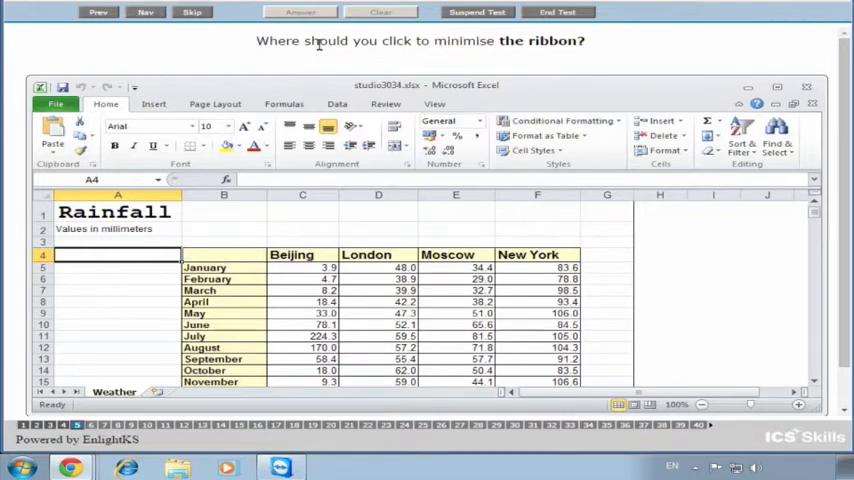
{"action": "mouse_move", "coordinate": [342, 30]}
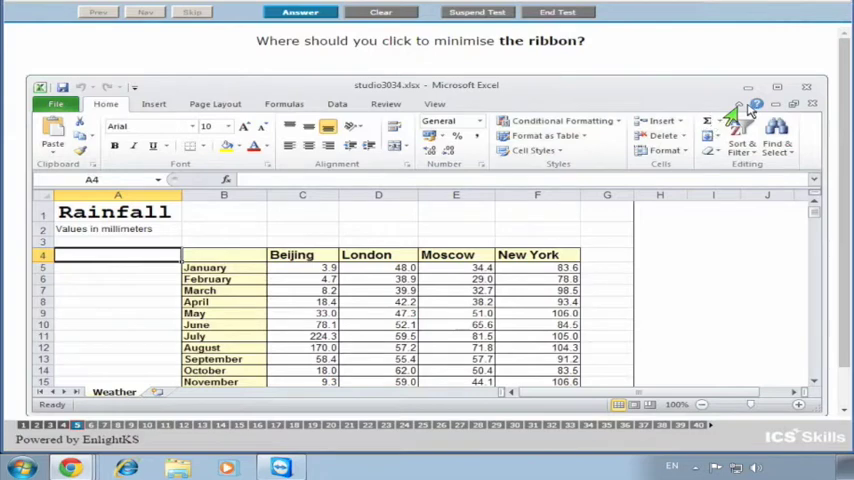
Minimise the ribbon and submit that answer.
{"action": "left_click", "coordinate": [301, 12]}
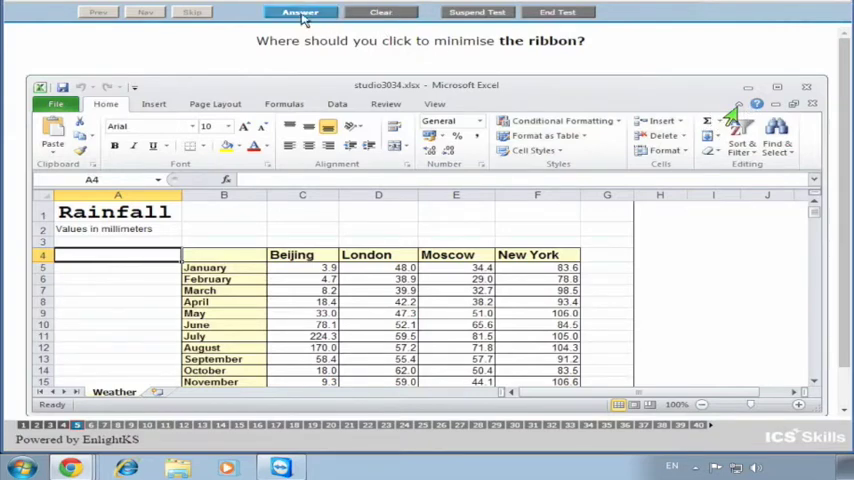
{"action": "left_click", "coordinate": [300, 11]}
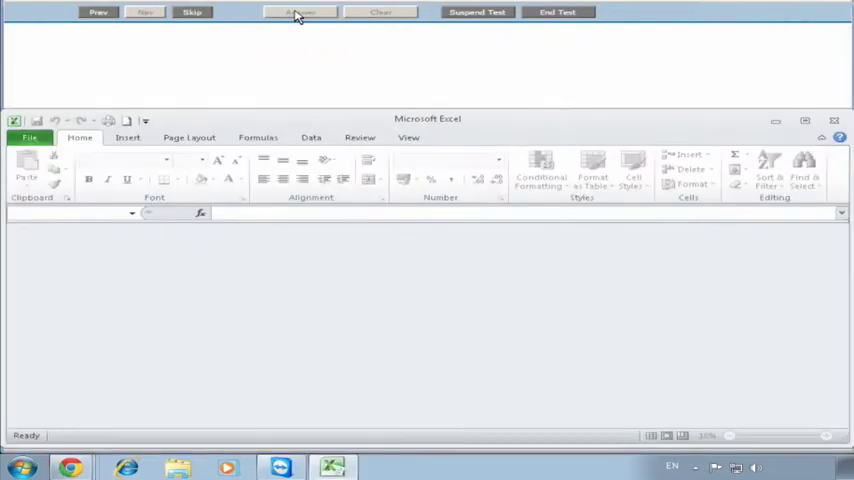
Enter 33.1 as Beijing's May rainfall in C9 and submit.
{"action": "left_click", "coordinate": [300, 11]}
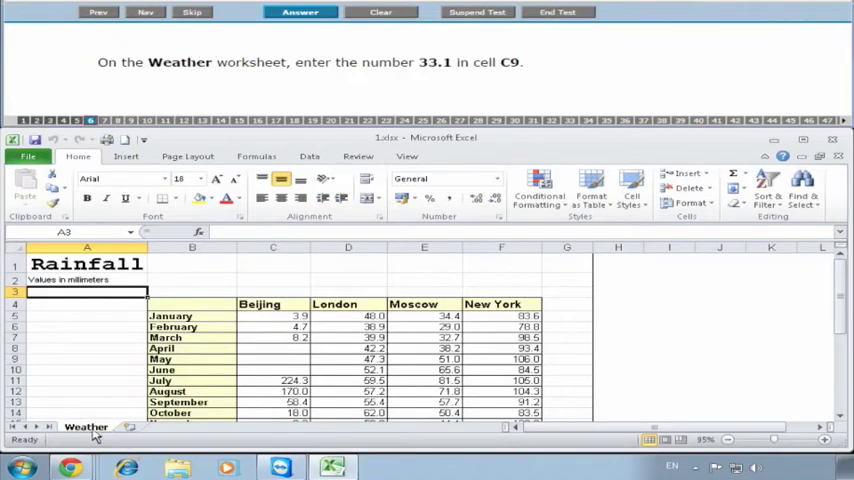
{"action": "mouse_move", "coordinate": [165, 108]}
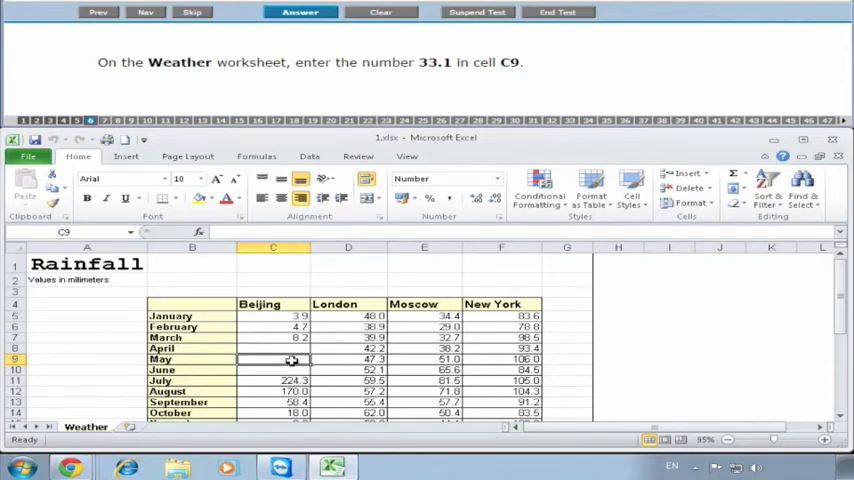
{"action": "type", "text": "33"}
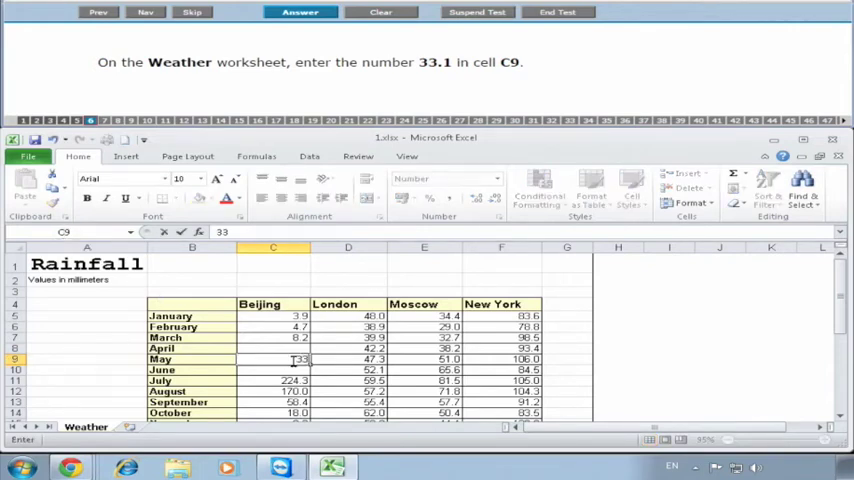
{"action": "type", "text": "33.1"}
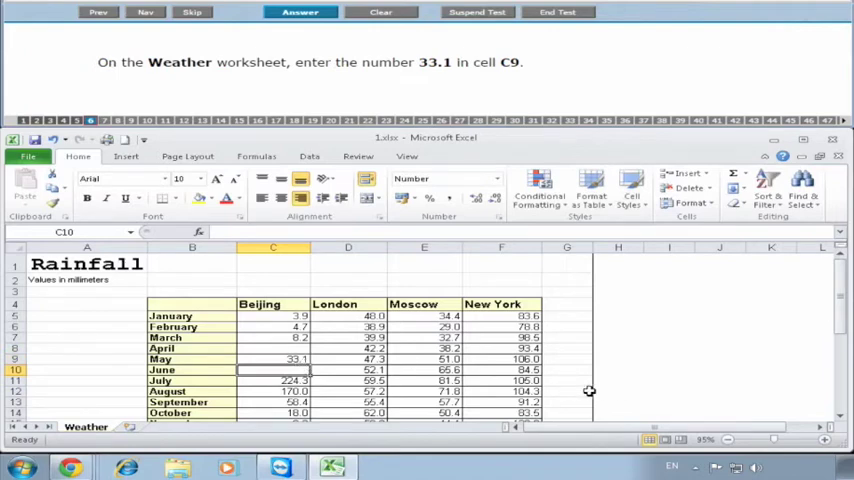
{"action": "mouse_move", "coordinate": [589, 388]}
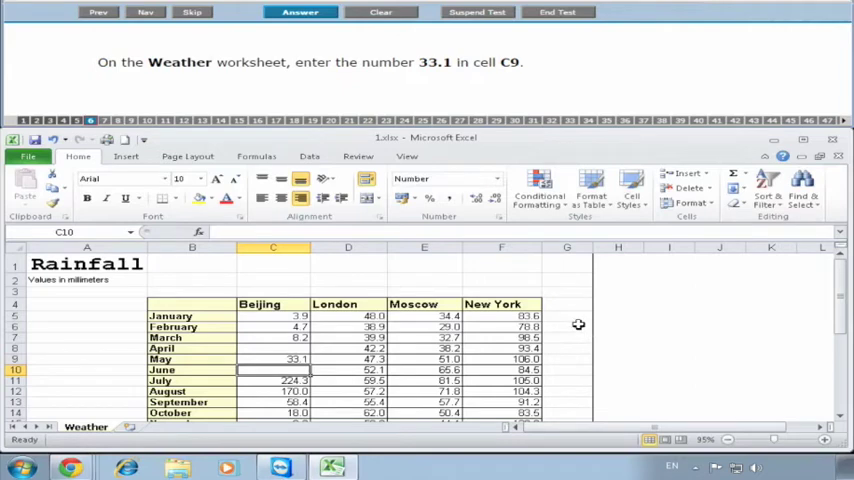
{"action": "mouse_move", "coordinate": [320, 18]}
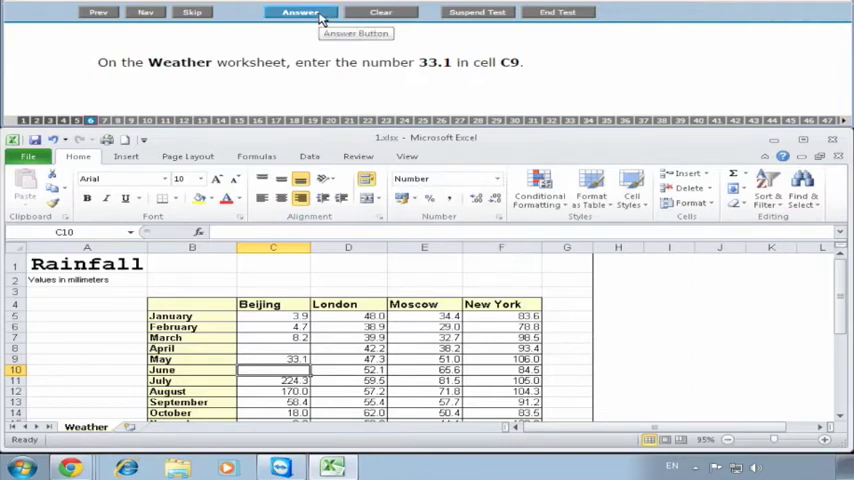
{"action": "left_click", "coordinate": [300, 12]}
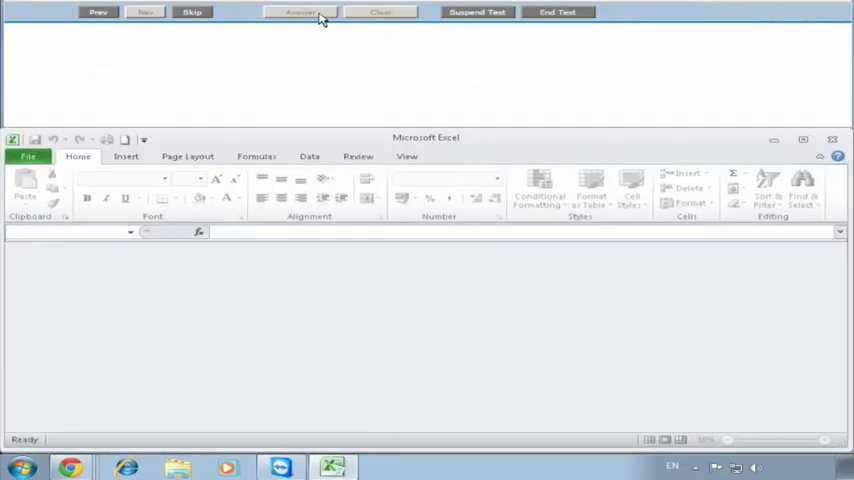
Set the A1 Rainfall title to Arial and submit.
{"action": "left_click", "coordinate": [300, 12]}
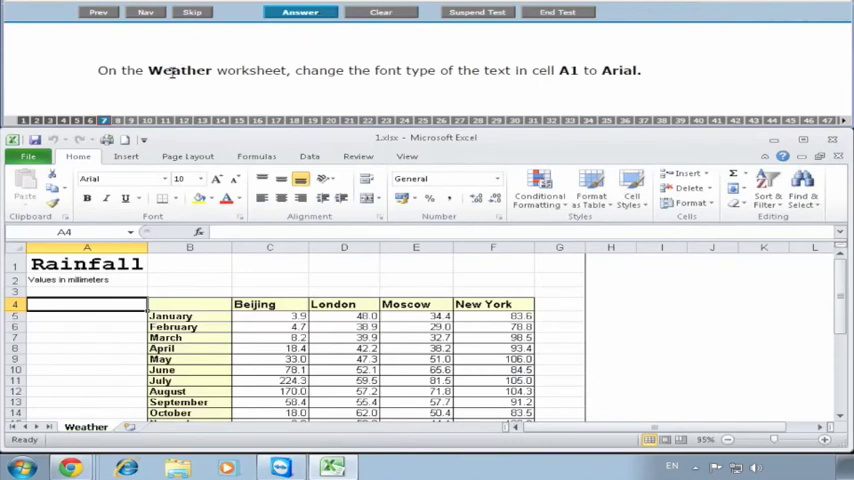
{"action": "mouse_move", "coordinate": [413, 82]}
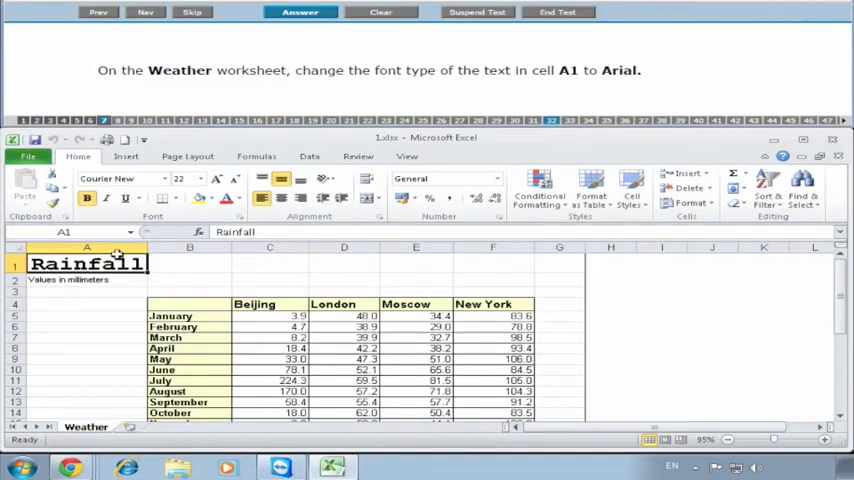
{"action": "mouse_move", "coordinate": [130, 178]}
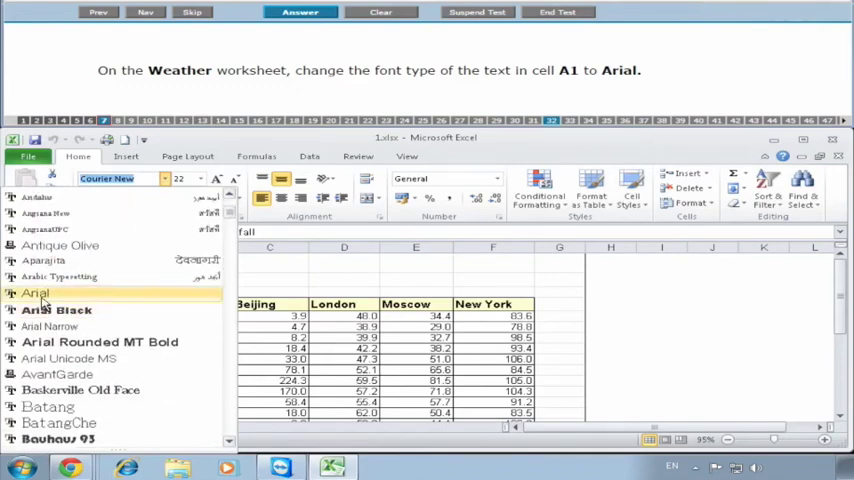
{"action": "left_click", "coordinate": [35, 292]}
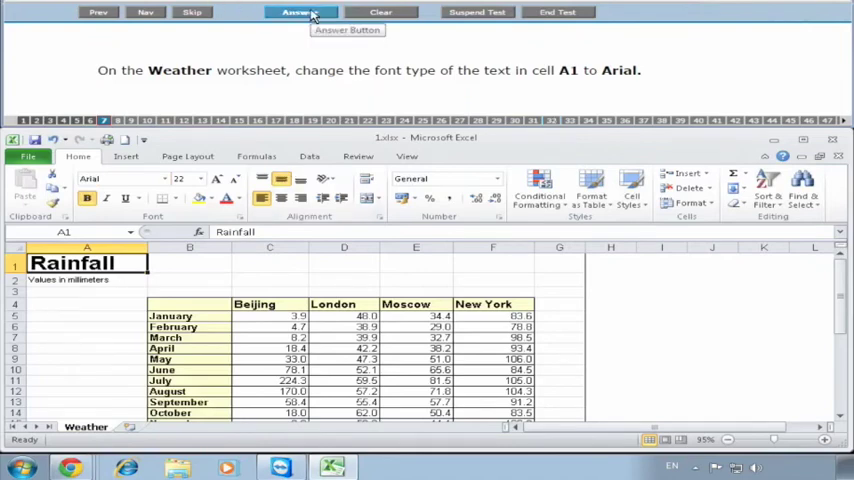
{"action": "left_click", "coordinate": [301, 12]}
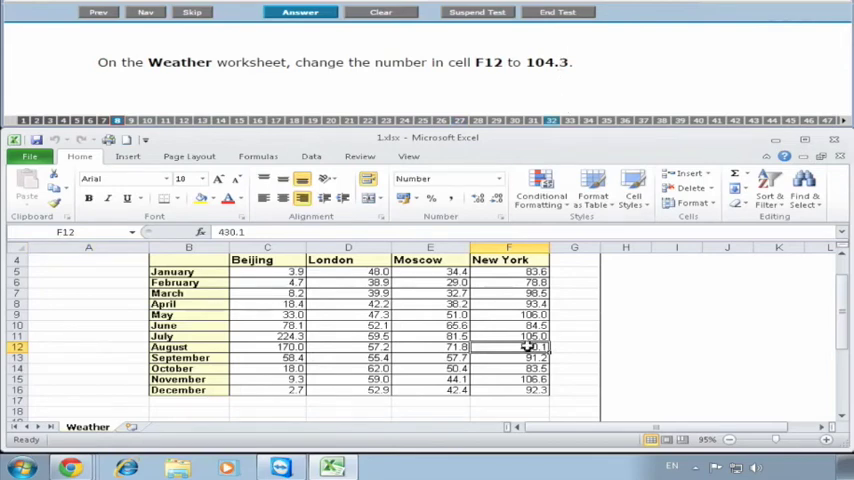
Enter 104.3 as New York's August figure in F12 and submit.
{"action": "type", "text": "104.3"}
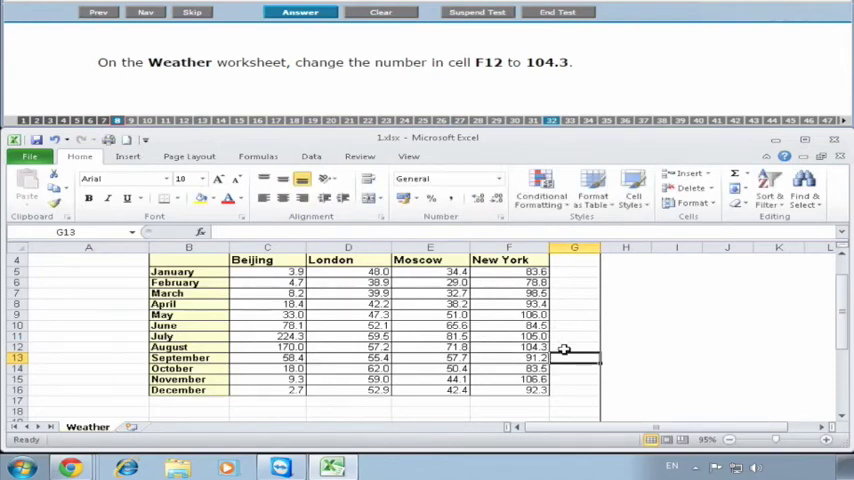
{"action": "left_click", "coordinate": [300, 12]}
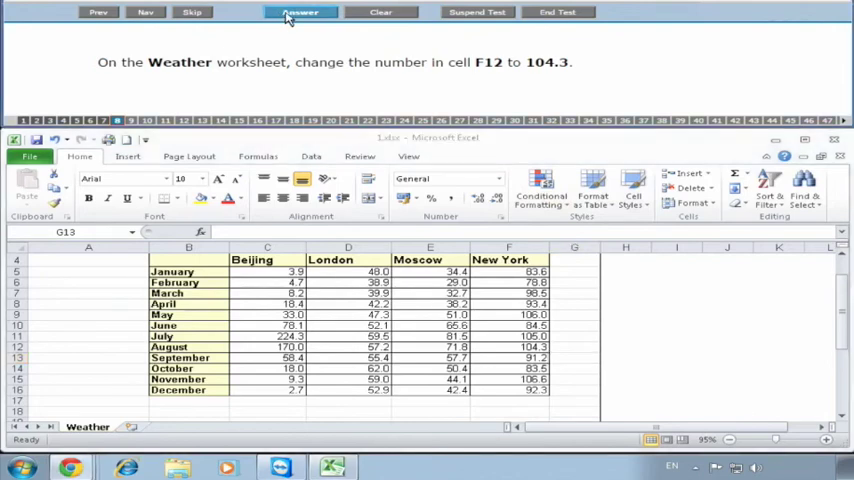
{"action": "left_click", "coordinate": [300, 12]}
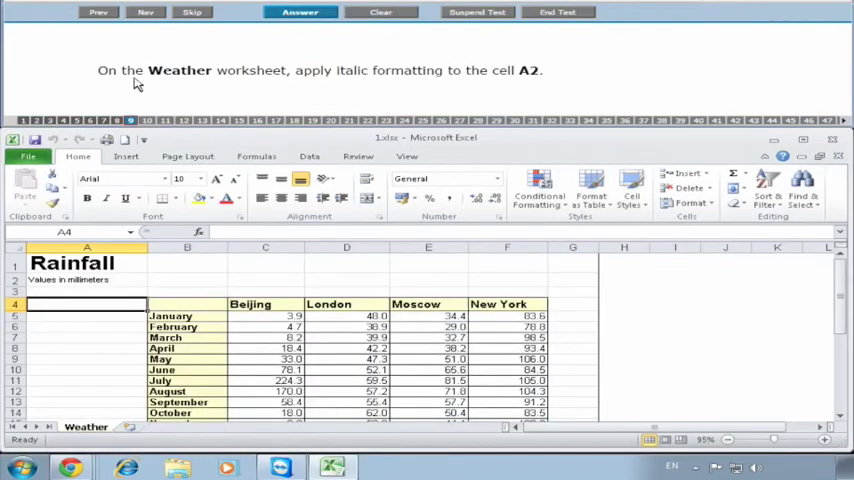
{"action": "mouse_move", "coordinate": [307, 83]}
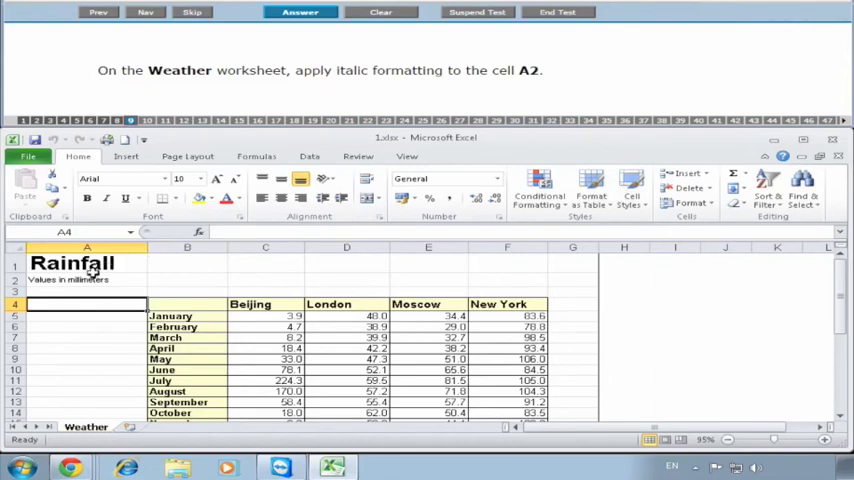
Italicize the 'Values in millimeters' subtitle in A2 and submit the answer.
{"action": "left_click", "coordinate": [107, 198]}
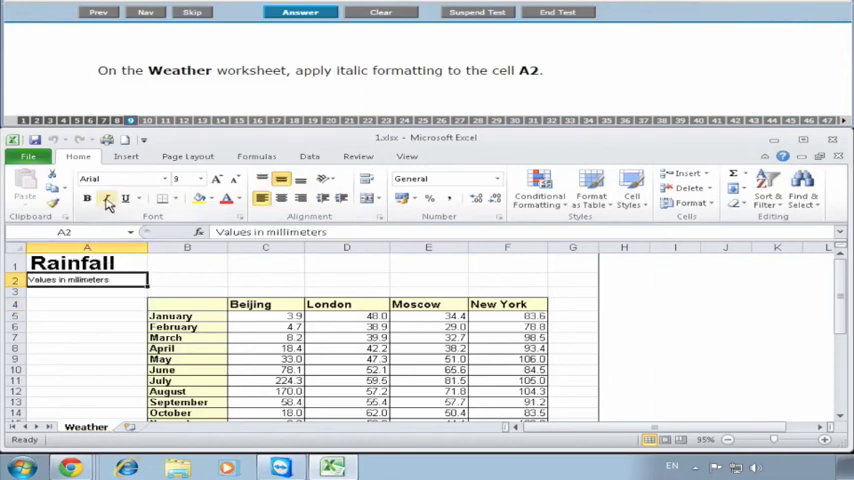
{"action": "left_click", "coordinate": [106, 198]}
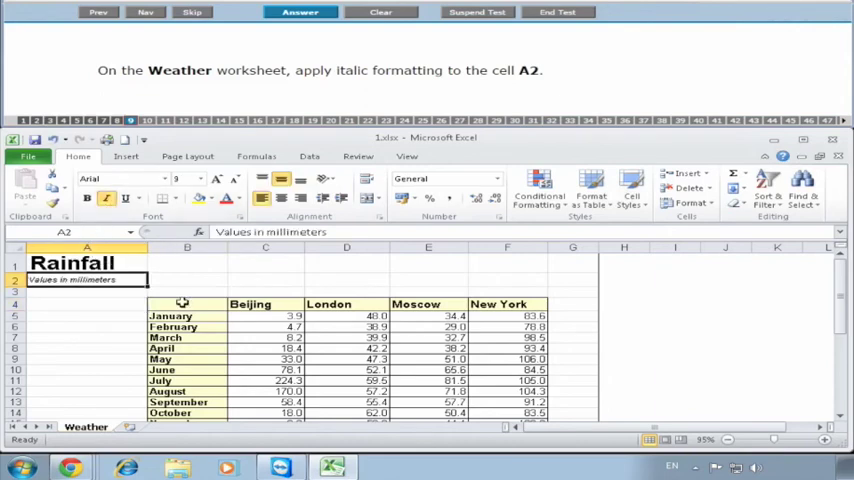
{"action": "left_click", "coordinate": [300, 12]}
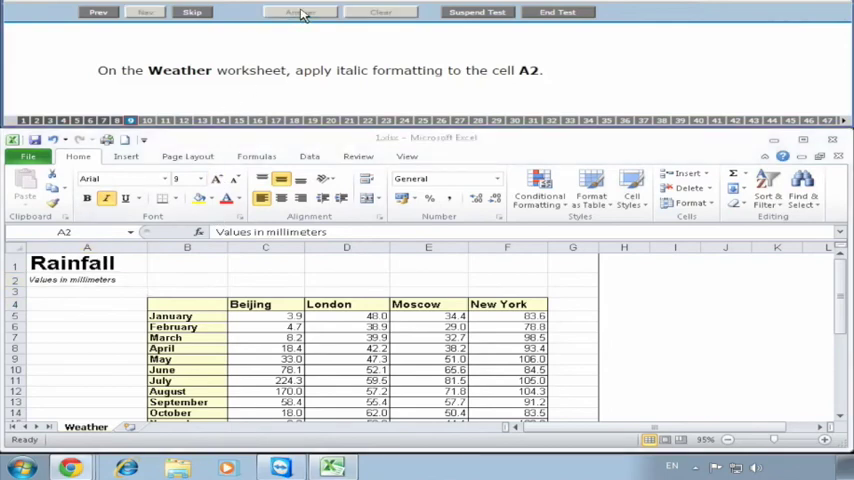
Select the New York column F and insert a blank column before it.
{"action": "left_click", "coordinate": [300, 12]}
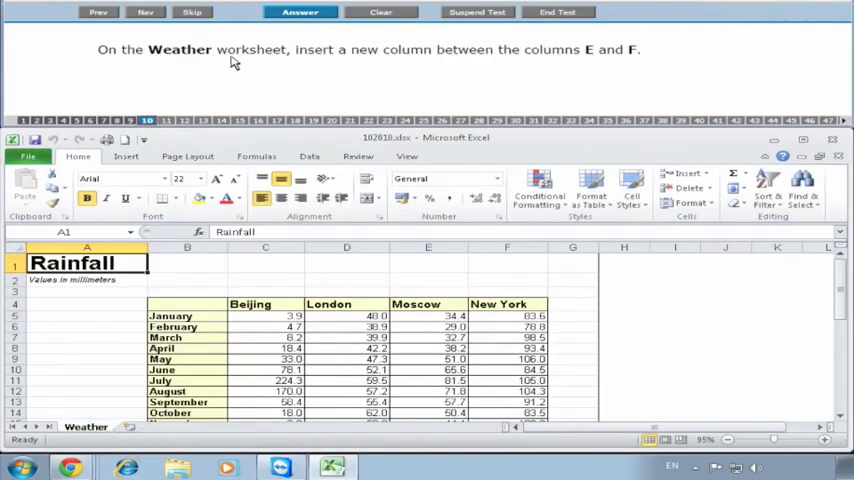
{"action": "mouse_move", "coordinate": [557, 62]}
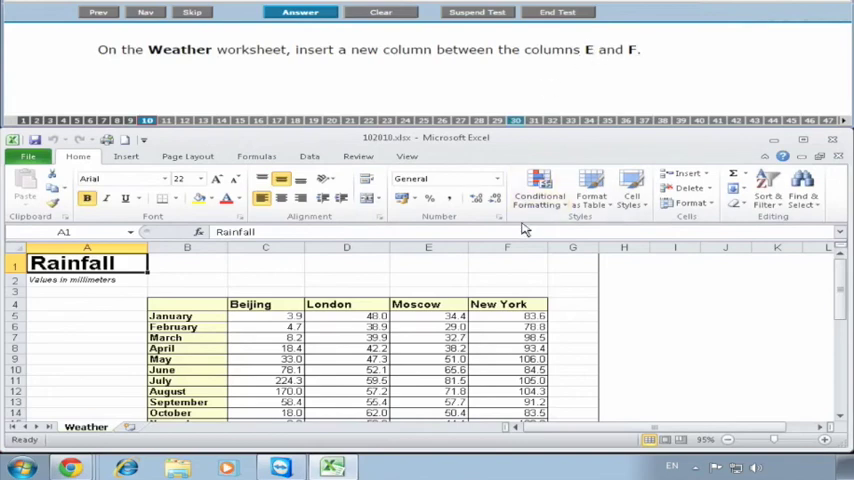
{"action": "left_click", "coordinate": [428, 247]}
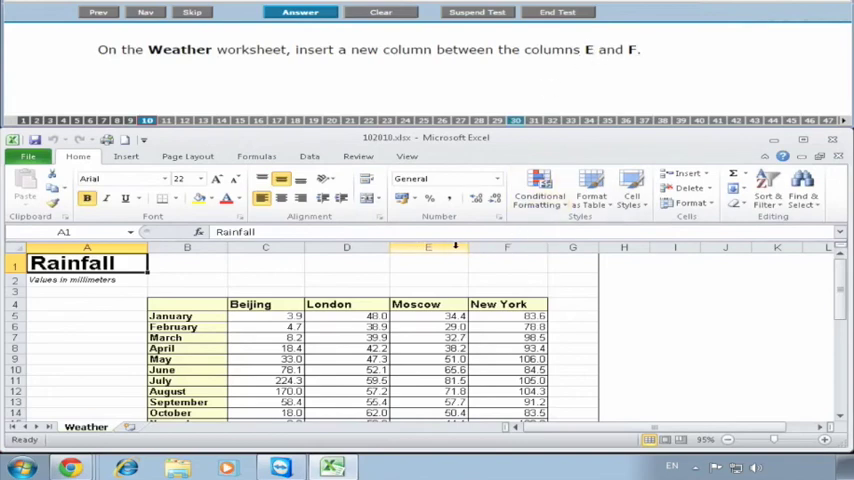
{"action": "left_click", "coordinate": [507, 247]}
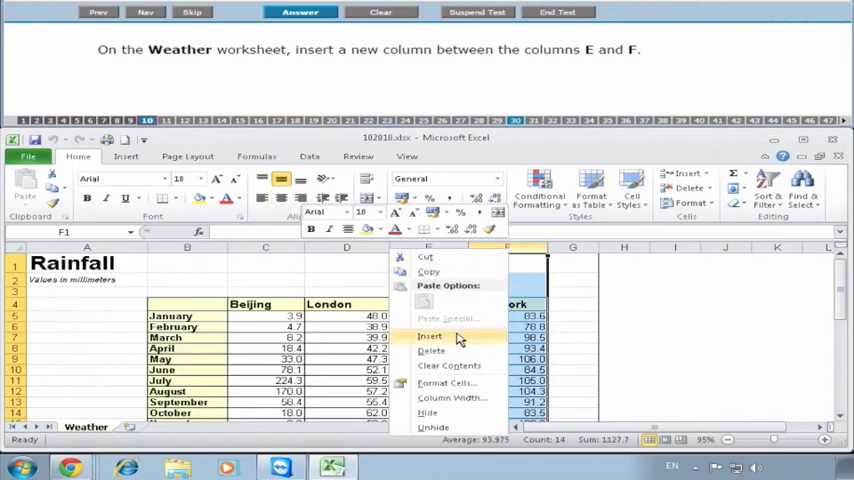
{"action": "left_click", "coordinate": [430, 336]}
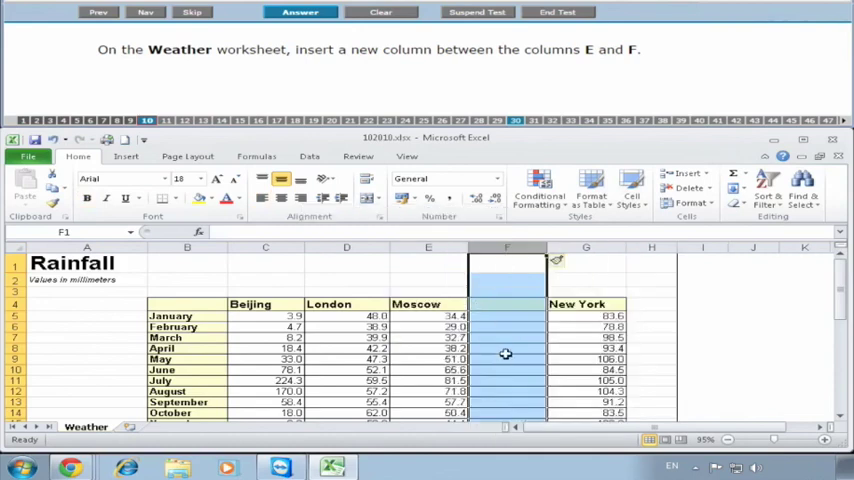